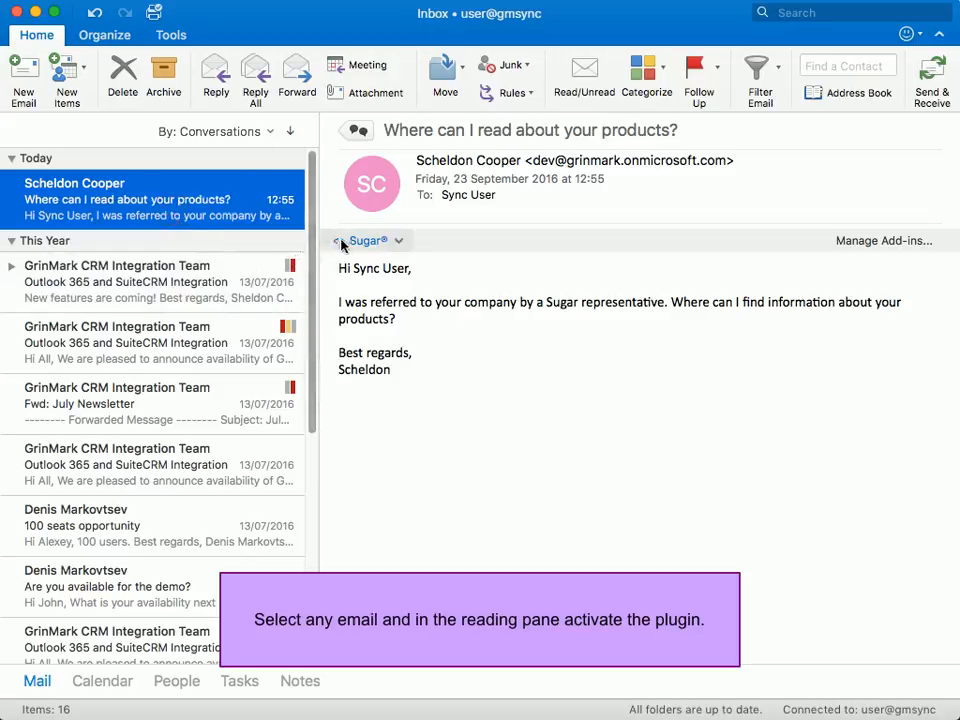
Expand the Sugar CRM add-in panel for the Scheldon Cooper products email.
left_click(368, 240)
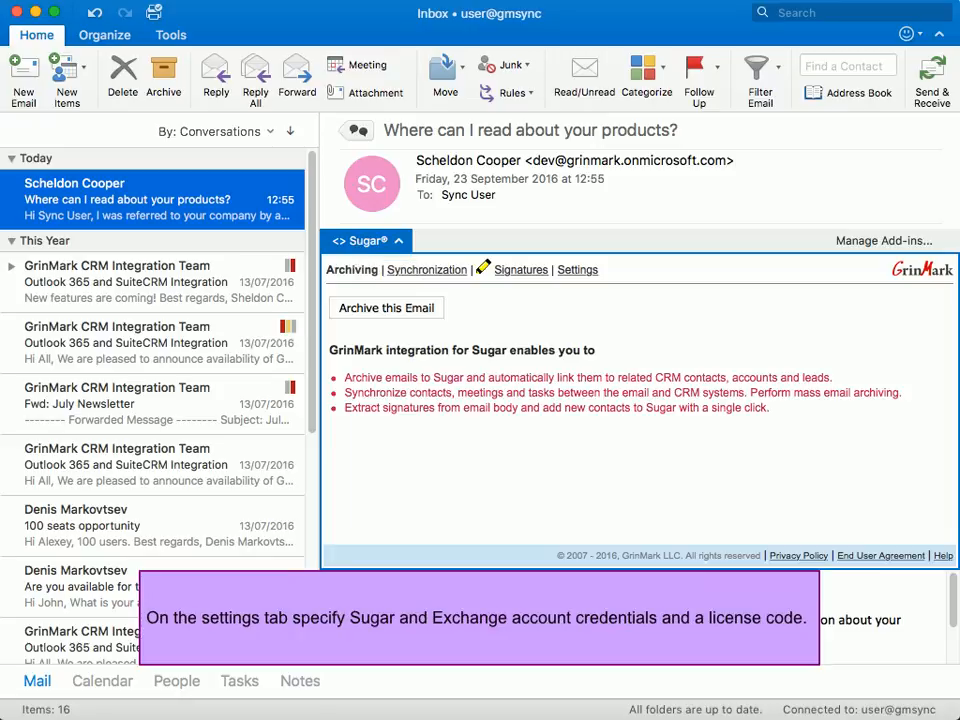
mouse_move(576, 270)
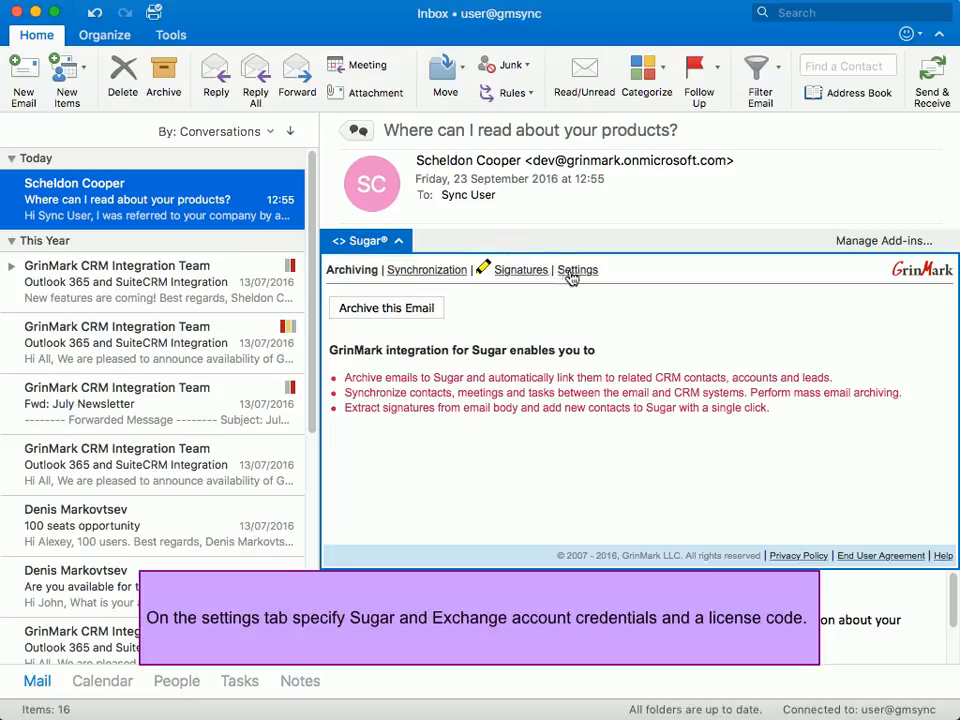
left_click(576, 270)
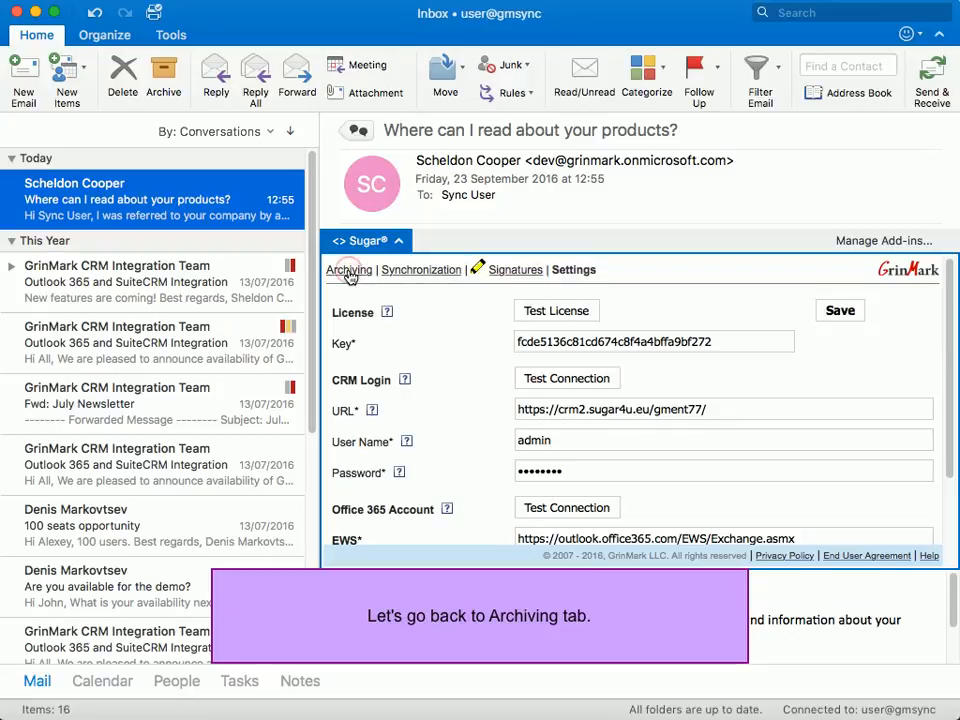
left_click(348, 268)
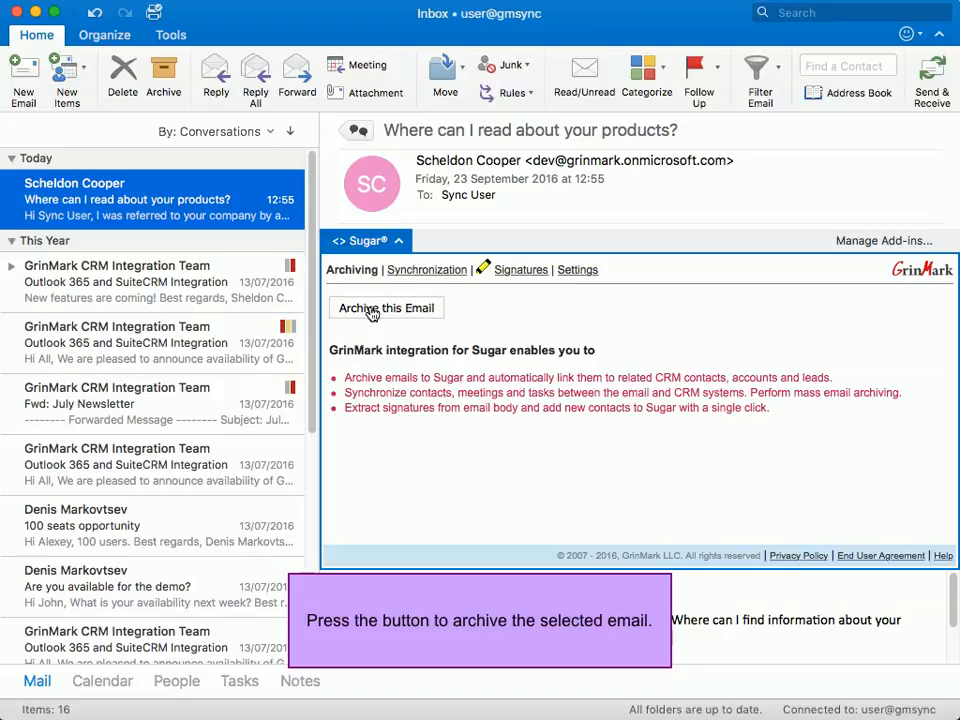
Archive the Scheldon Cooper email into Sugar CRM.
left_click(386, 308)
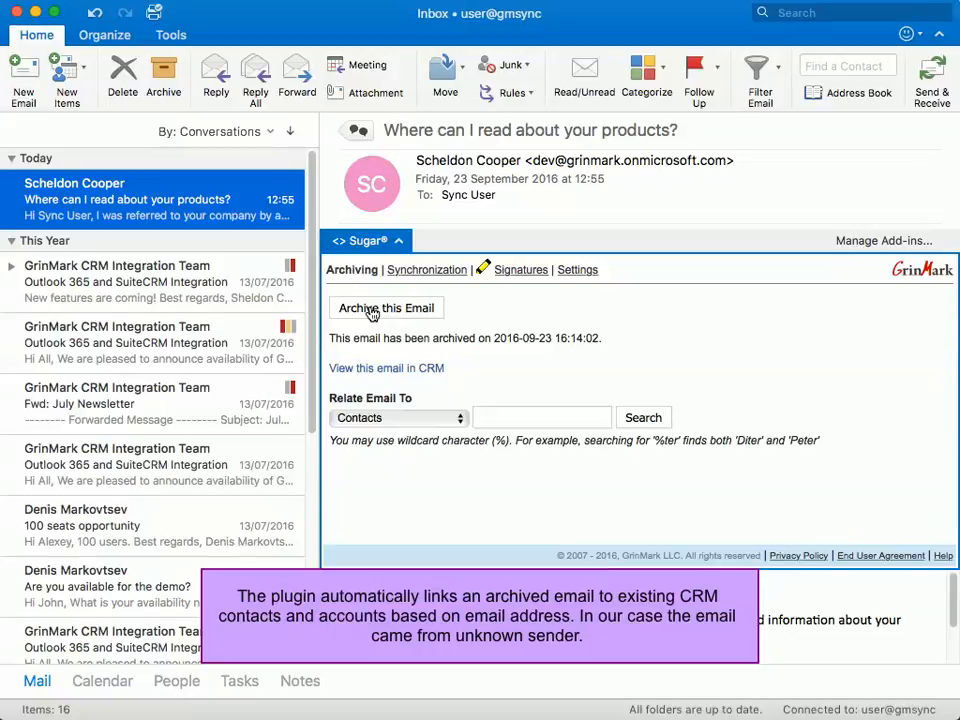
mouse_move(372, 338)
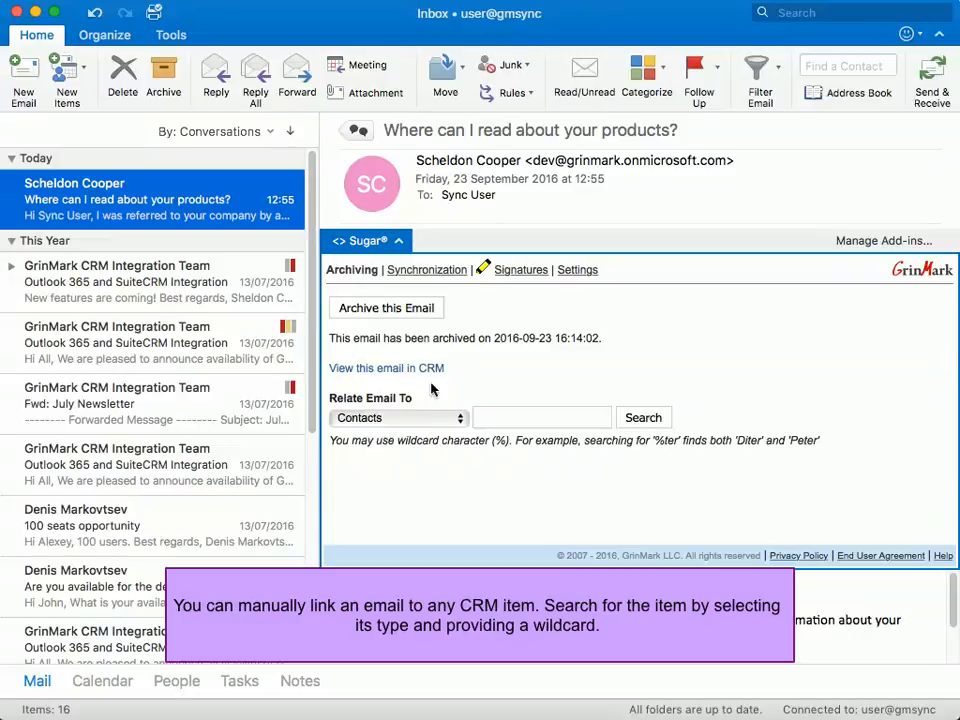
Search contacts with the % wildcard and relate the email to Aarons Minta Overhead & Underfoot Ltd.
left_click(398, 418)
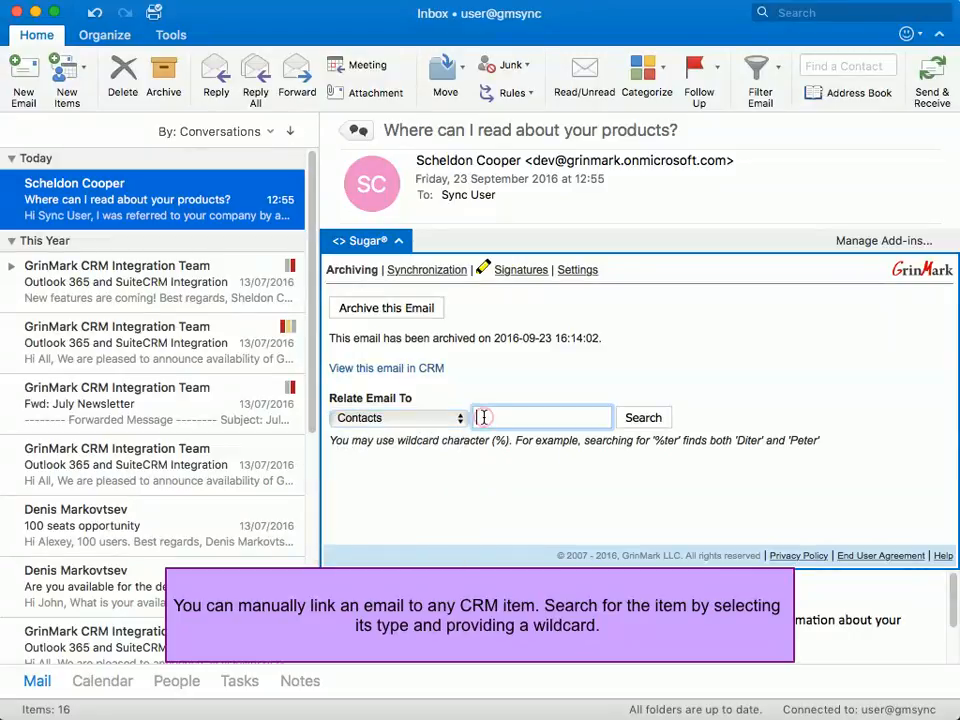
type("%")
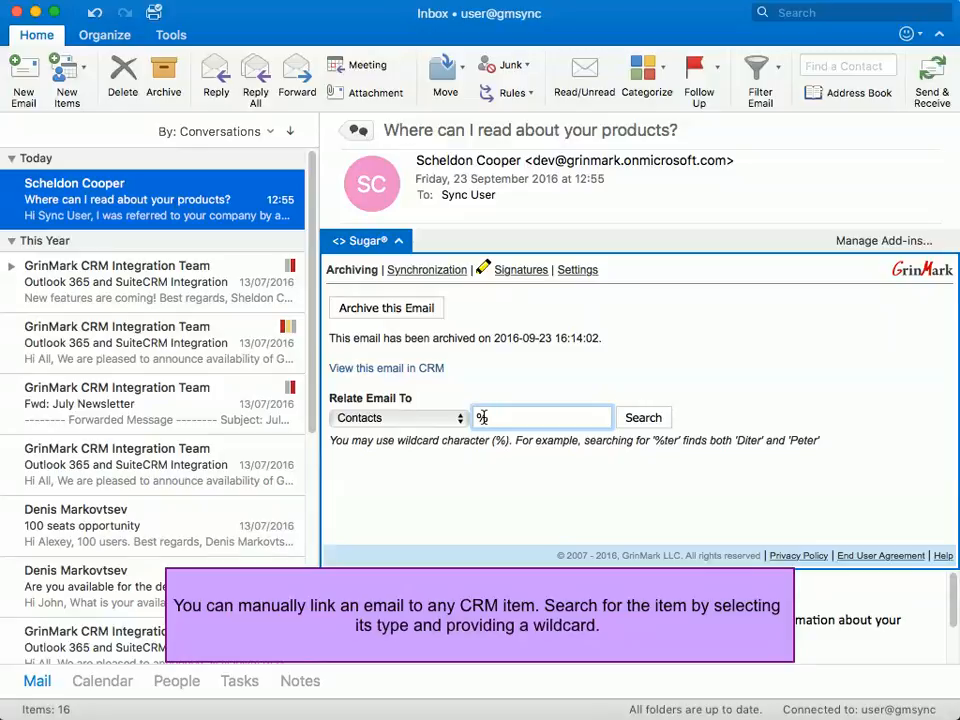
left_click(644, 418)
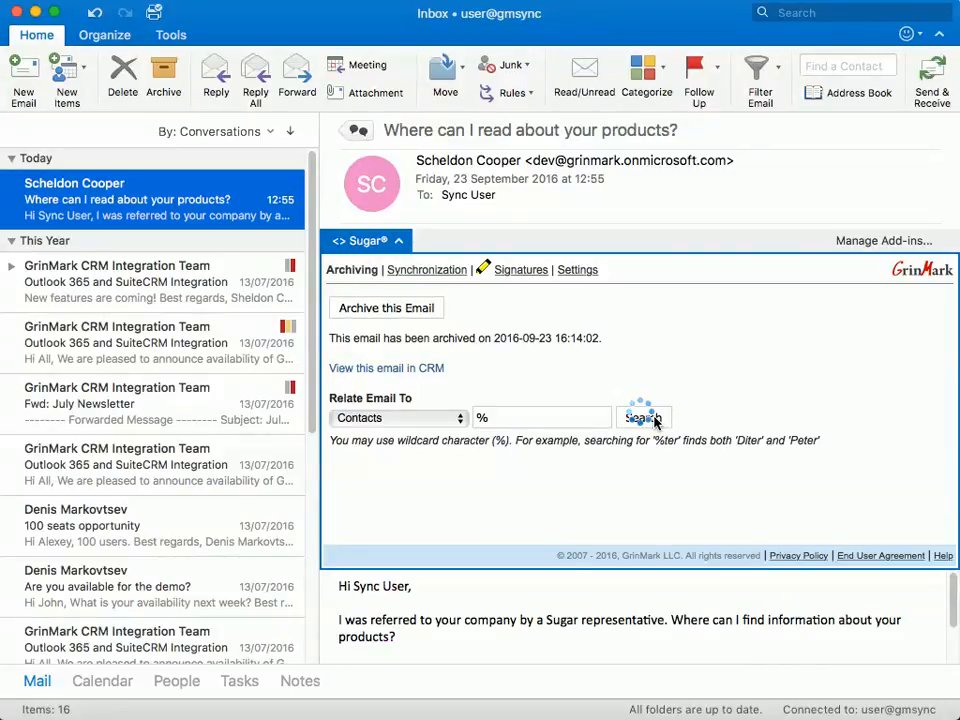
left_click(644, 418)
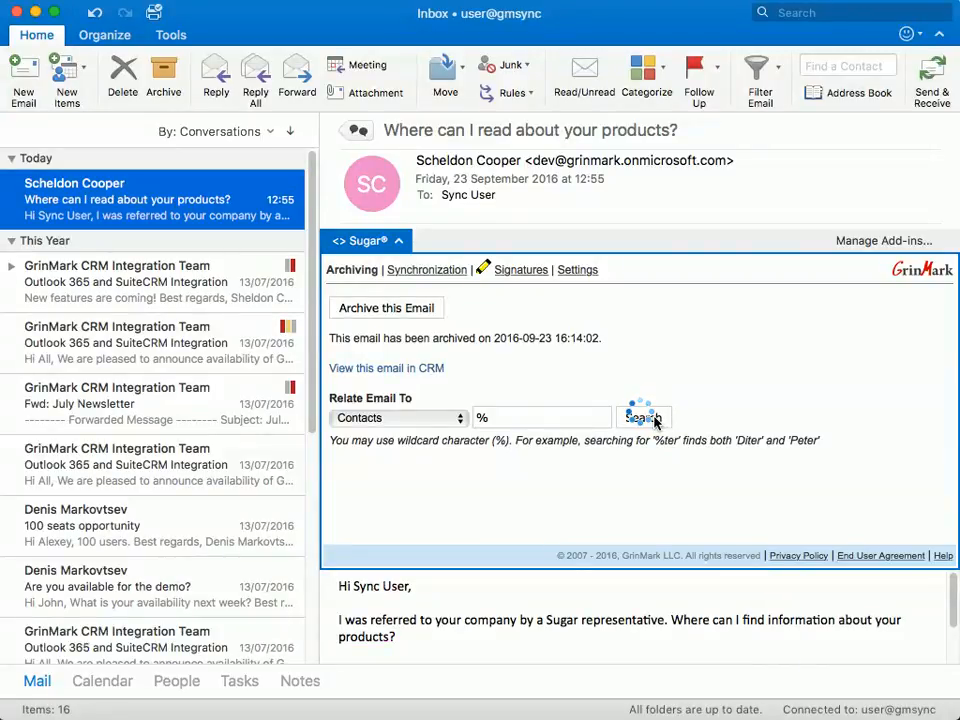
left_click(644, 418)
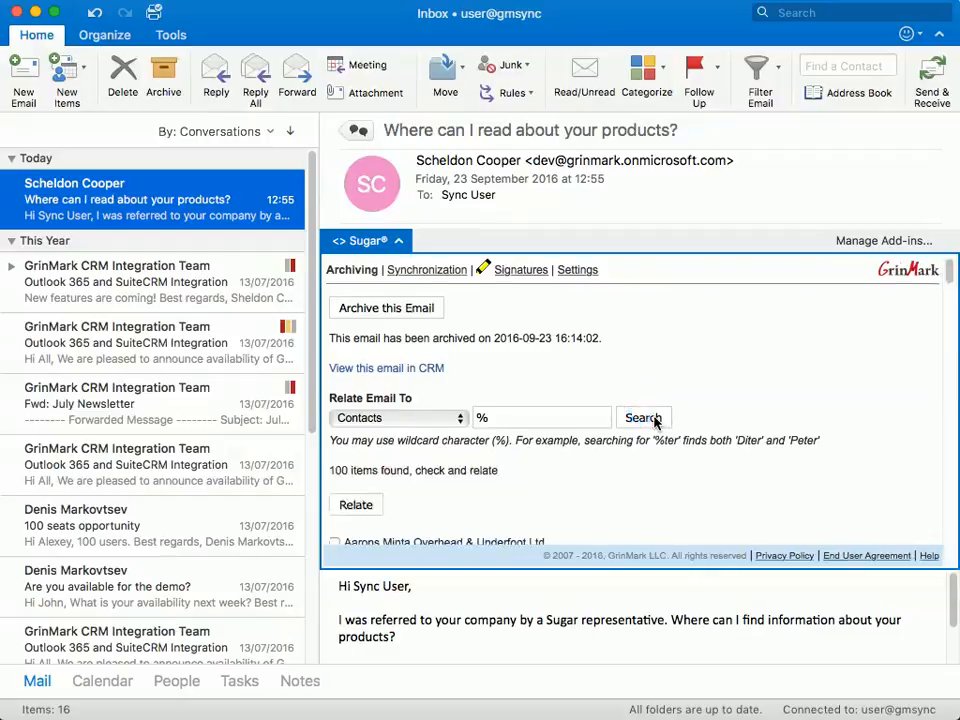
scroll("down", 3)
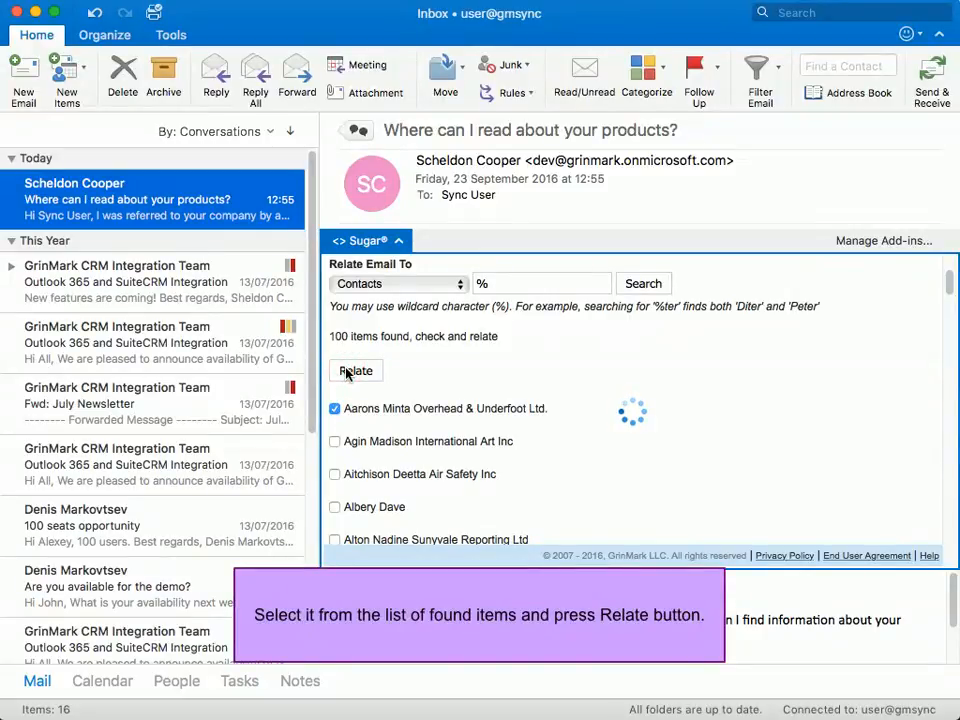
left_click(356, 370)
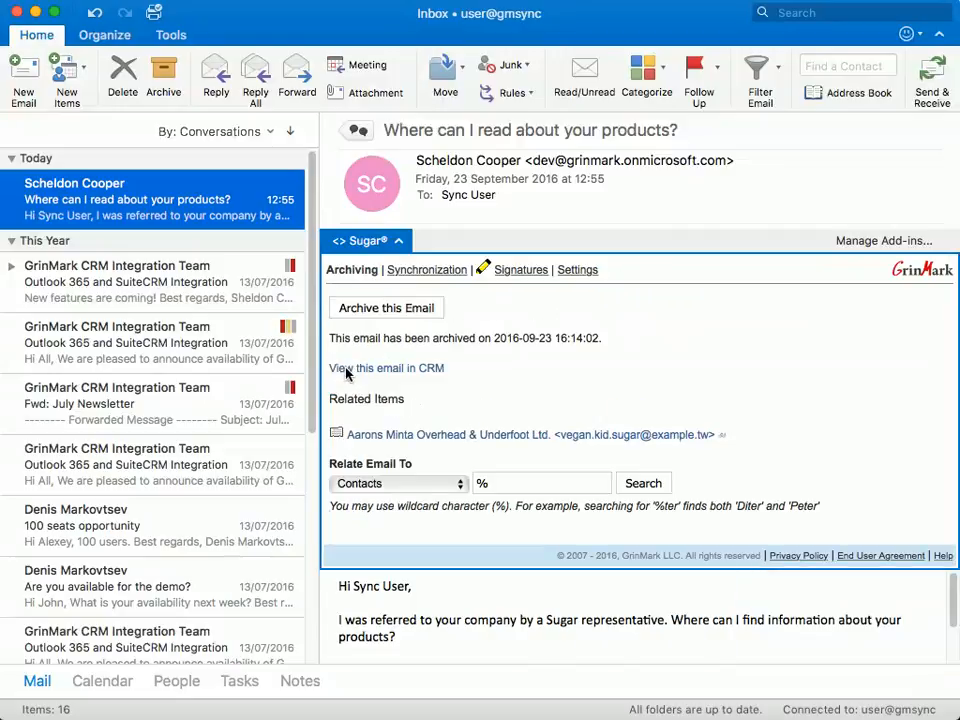
mouse_move(426, 268)
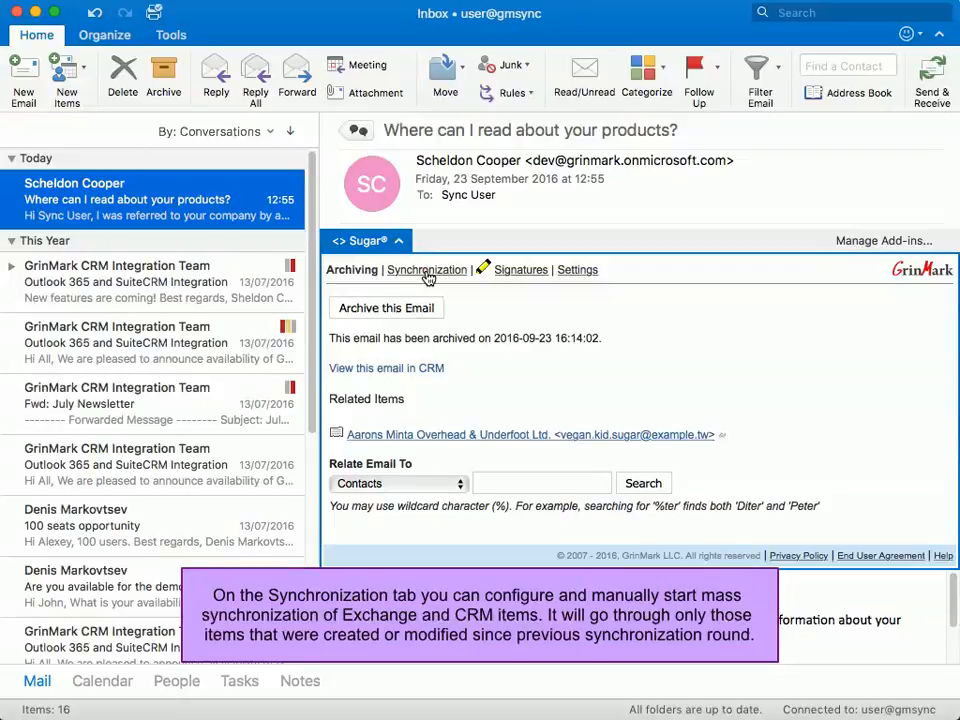
Show the add-in's Synchronization settings for contacts, email, meetings and tasks.
left_click(426, 268)
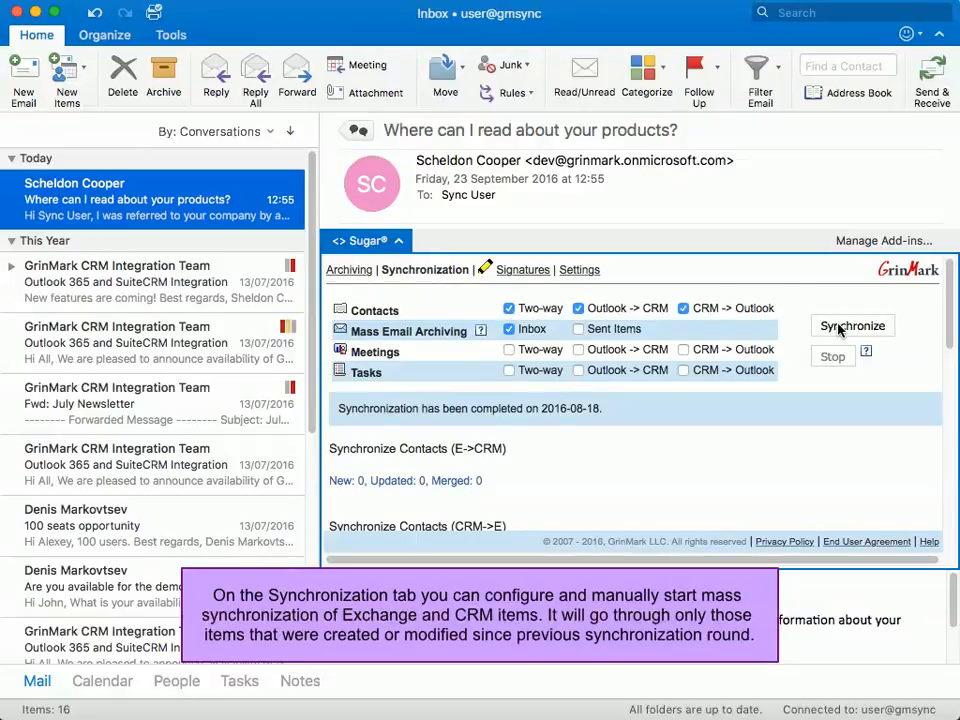
mouse_move(776, 424)
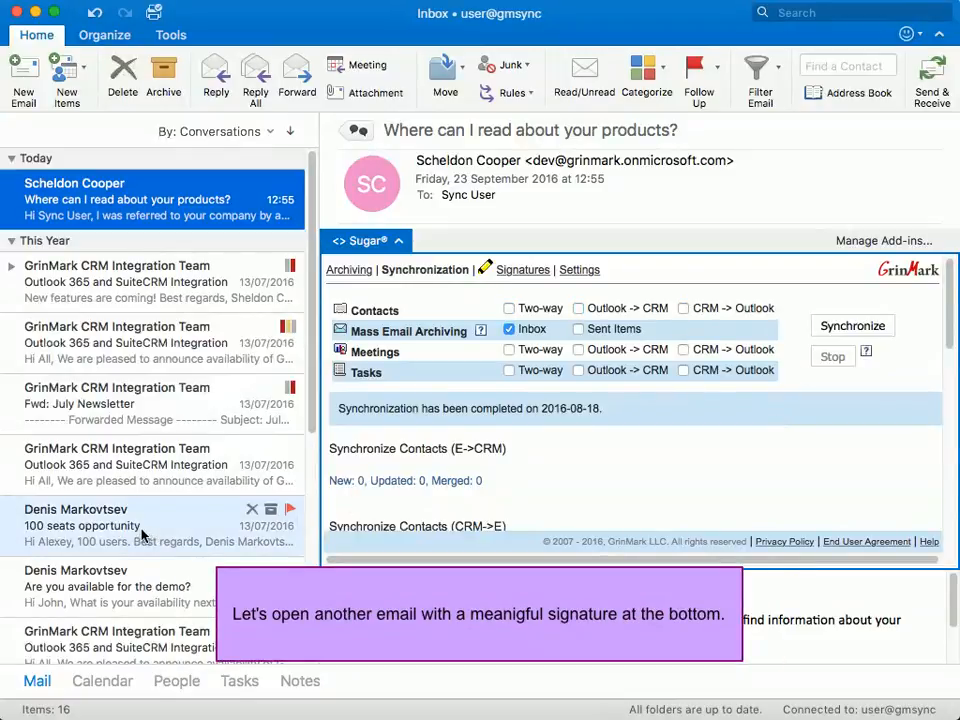
left_click(130, 524)
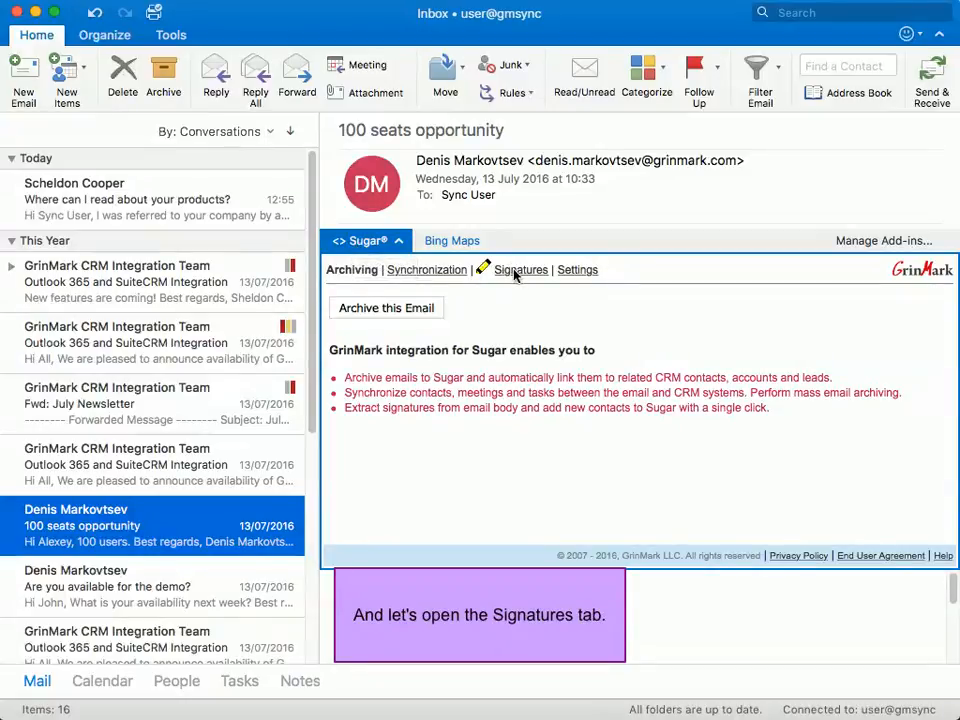
left_click(516, 270)
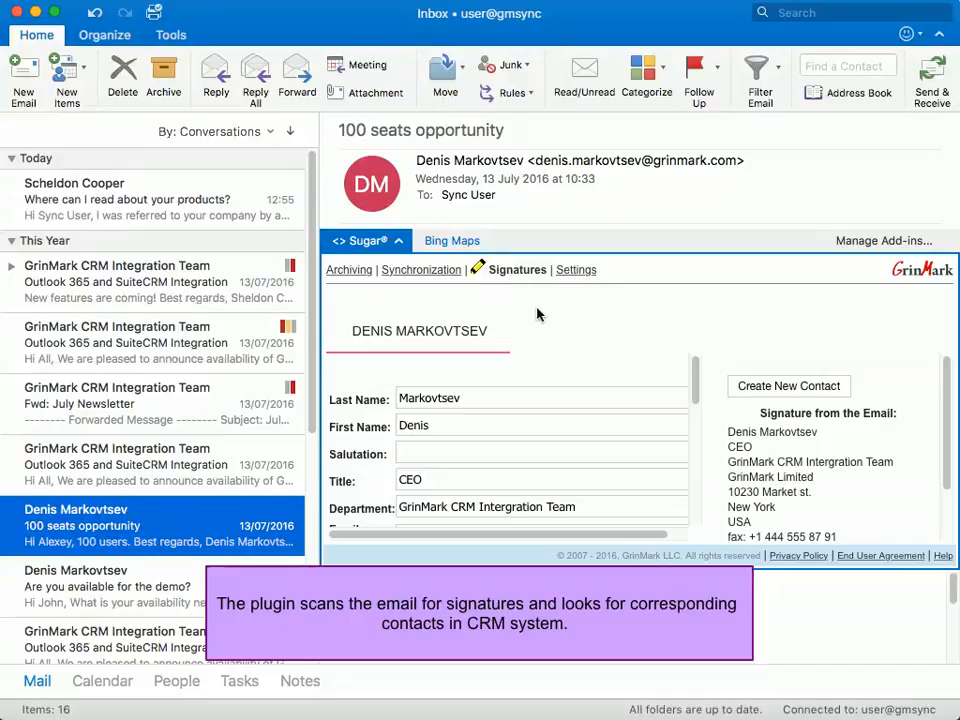
Scroll through the extracted signature fields: email, fax, mobile, office phone and address.
scroll("down", 3)
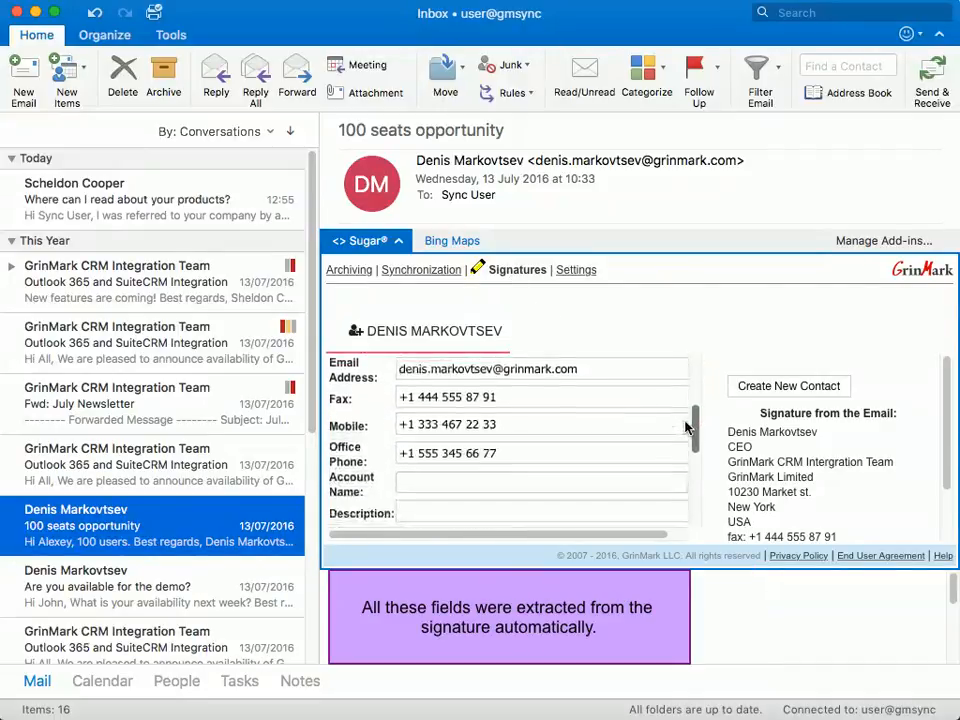
scroll("down", 3)
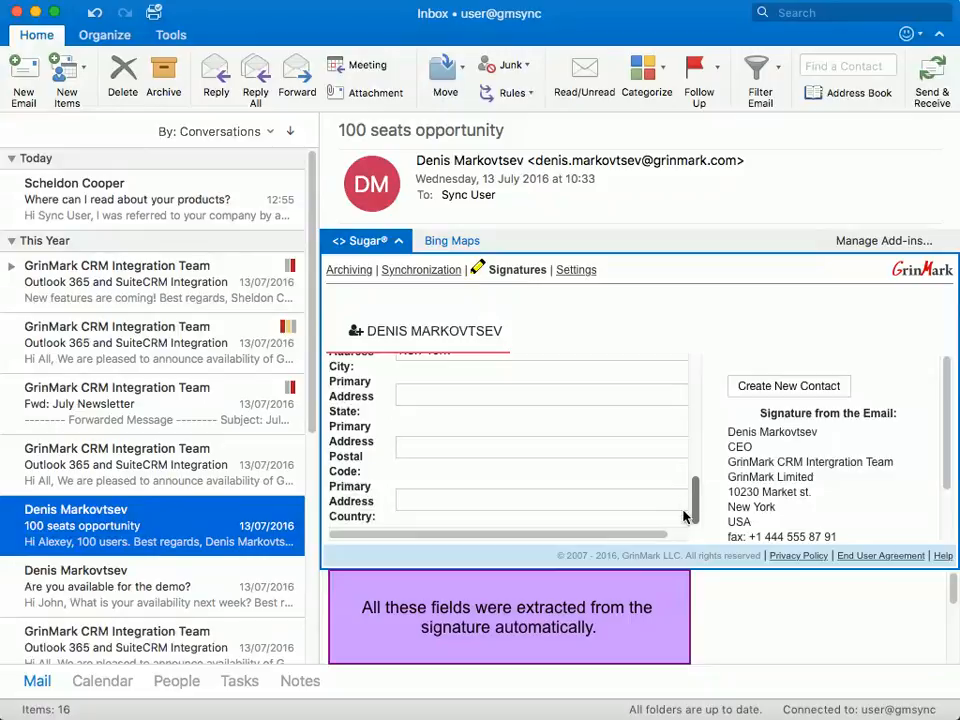